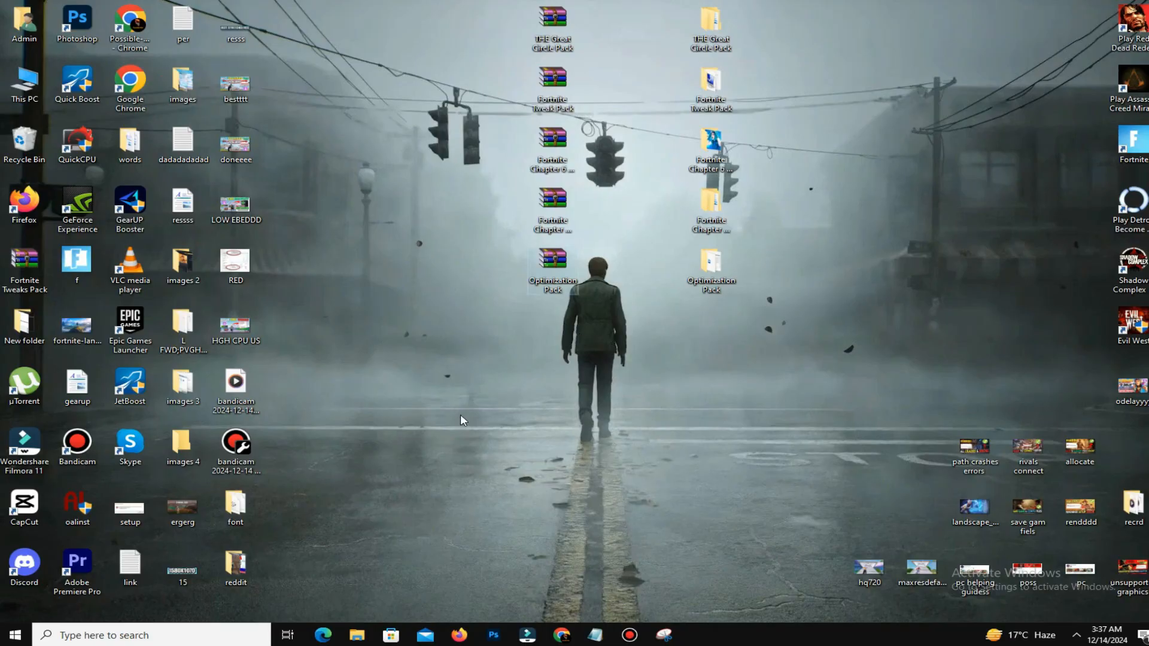
# - Launch Command Prompt from search and run DISM.exe /online /Cleanup-Image /CheckHealth
pyautogui.click(110, 636)
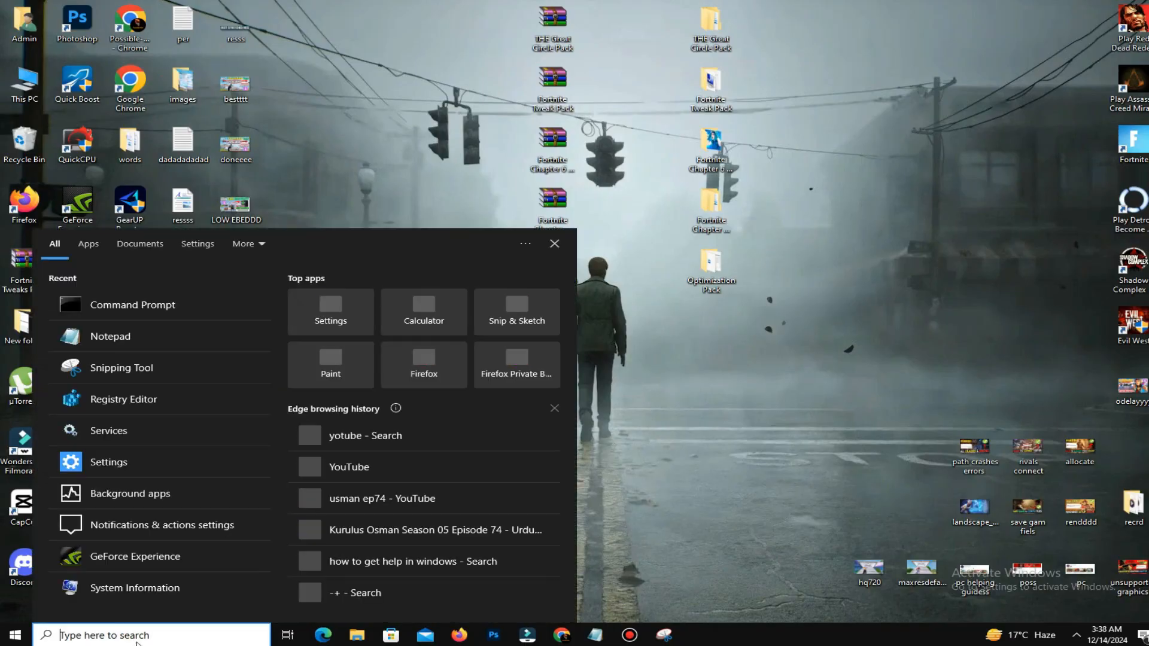
pyautogui.click(131, 304)
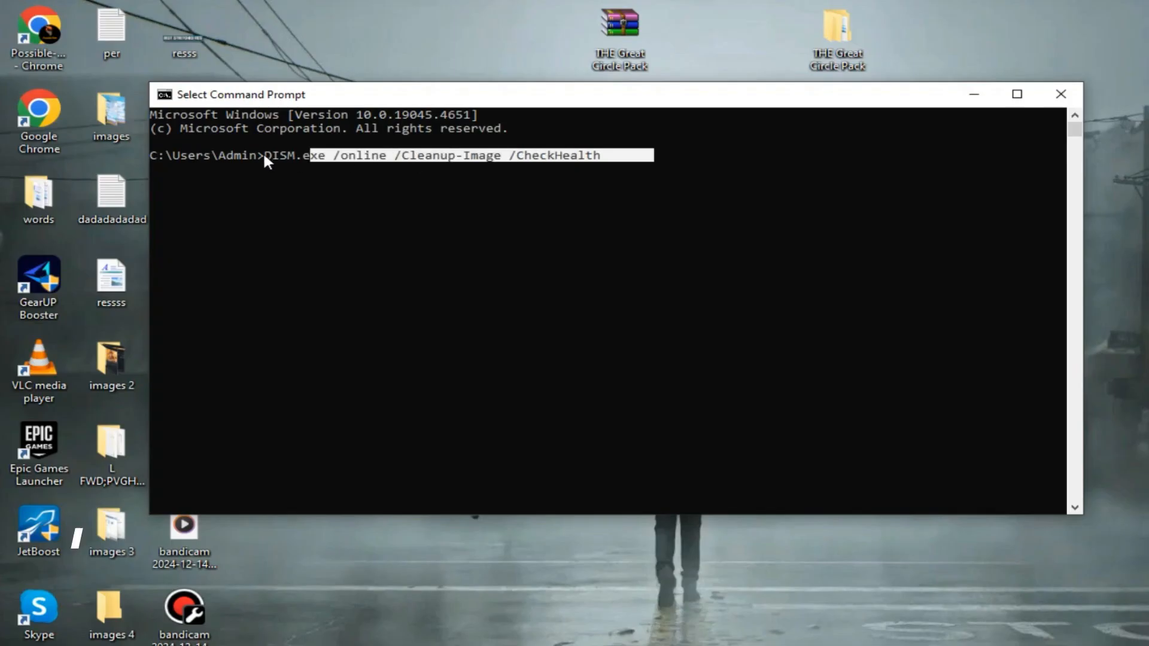
pyautogui.press('Return')
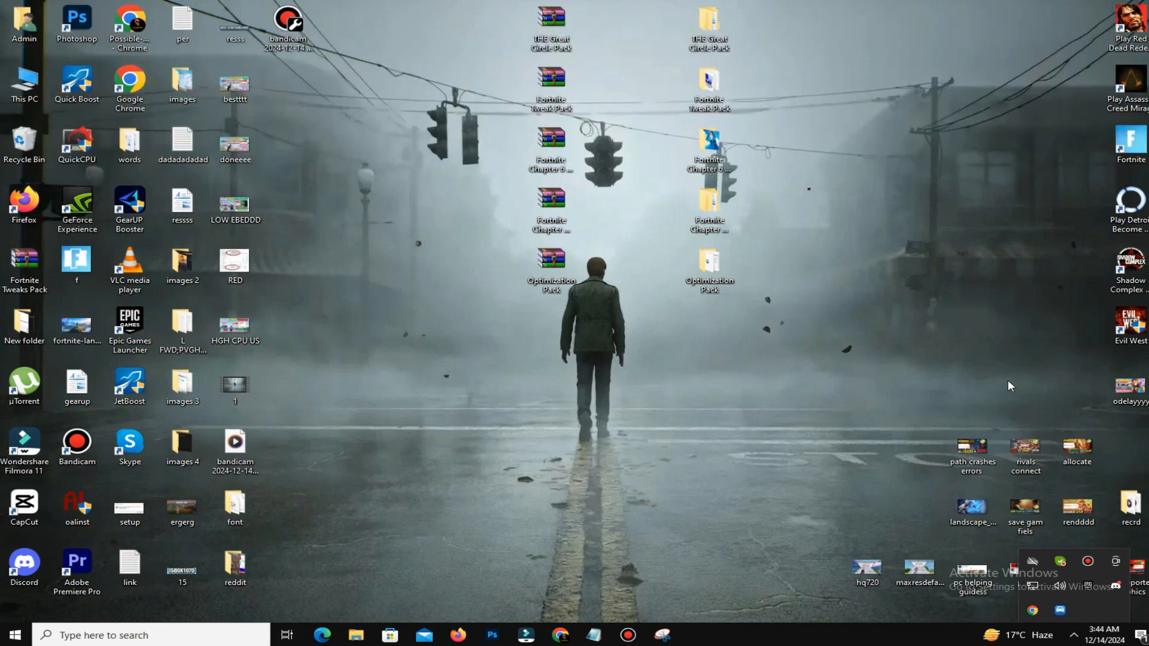
pyautogui.moveTo(1040, 374)
pyautogui.write('DISK')
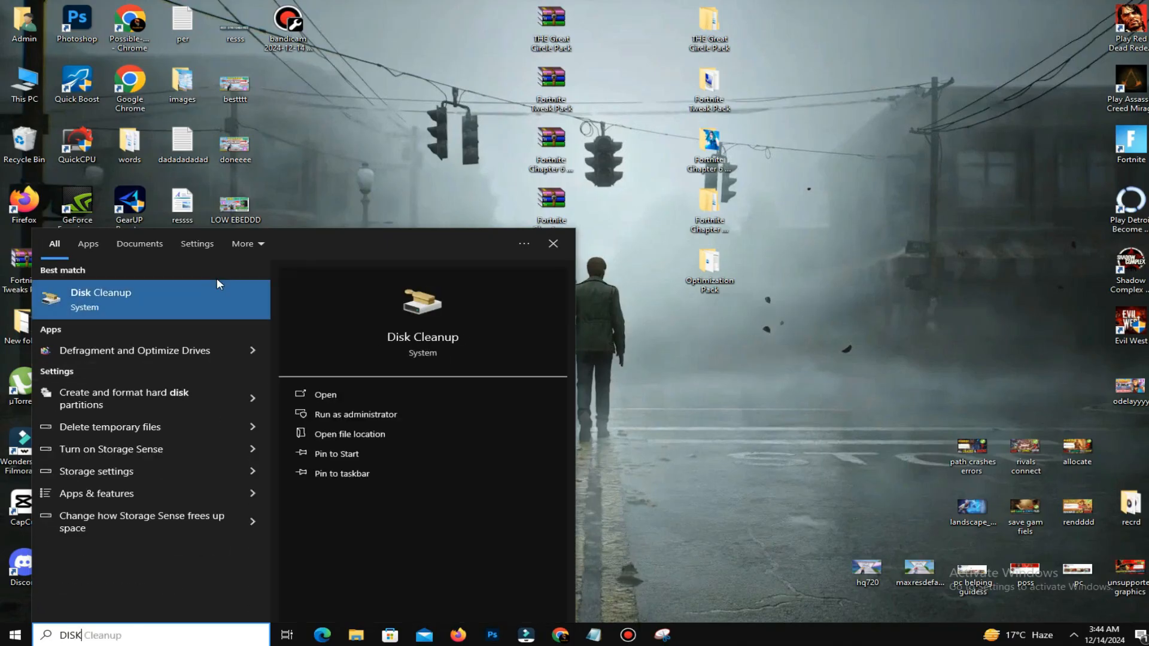
# - Run Disk Cleanup on C:, mark DirectX Shader Cache and permanently delete the selected files
pyautogui.click(324, 394)
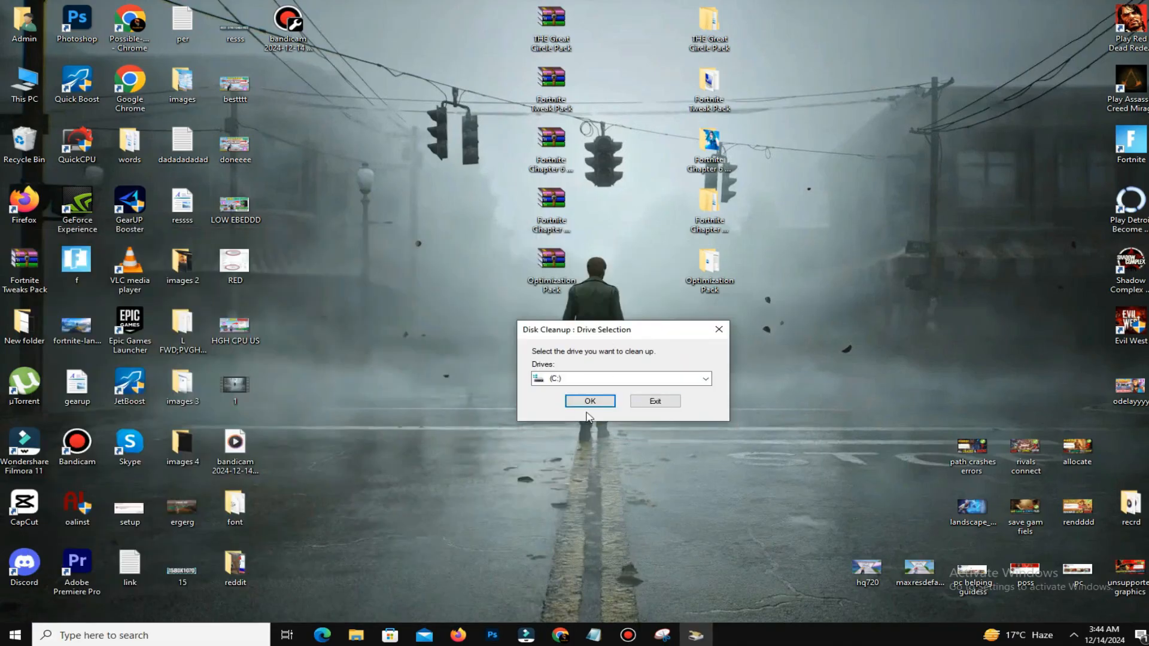
pyautogui.click(589, 401)
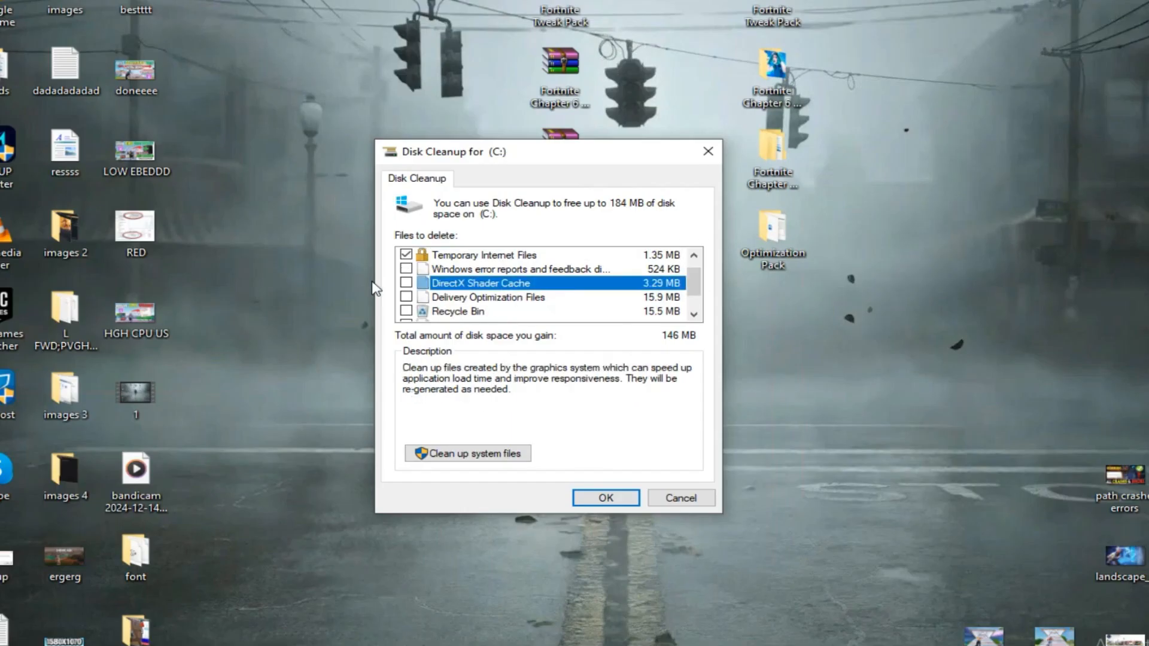
pyautogui.click(407, 283)
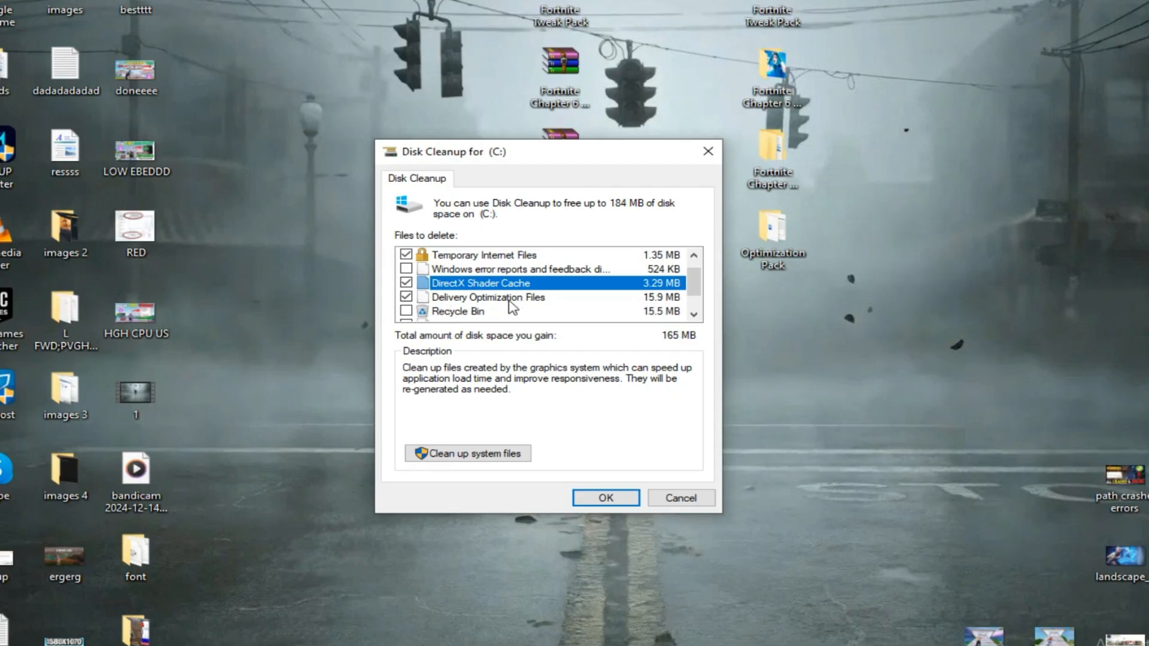
pyautogui.click(606, 498)
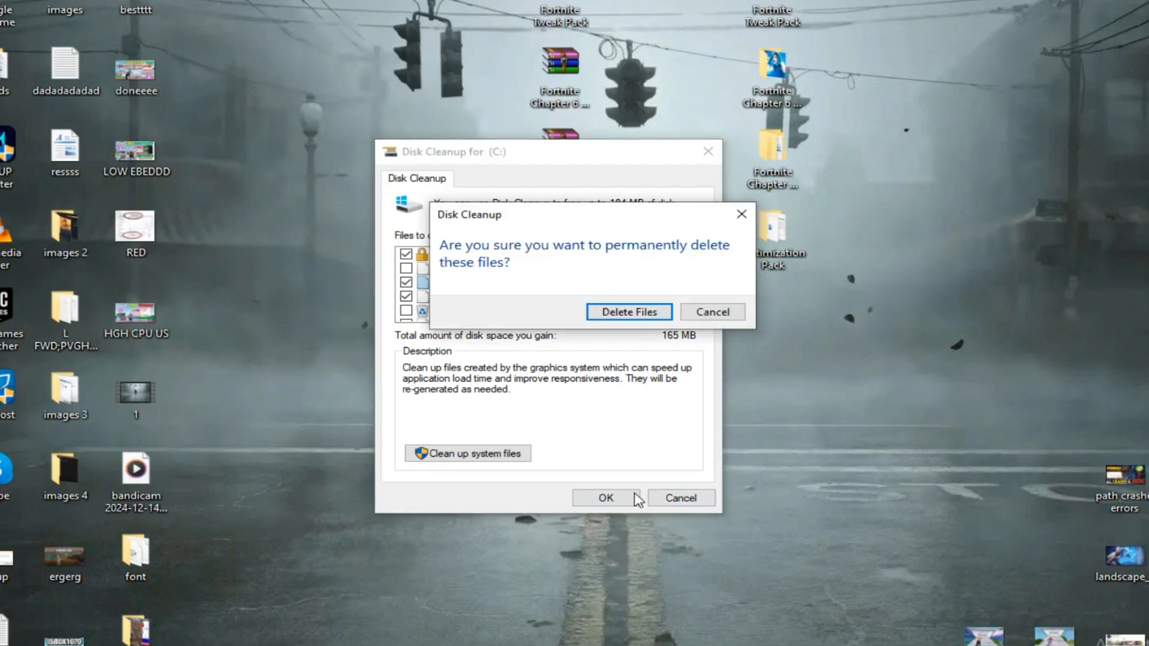
pyautogui.click(628, 311)
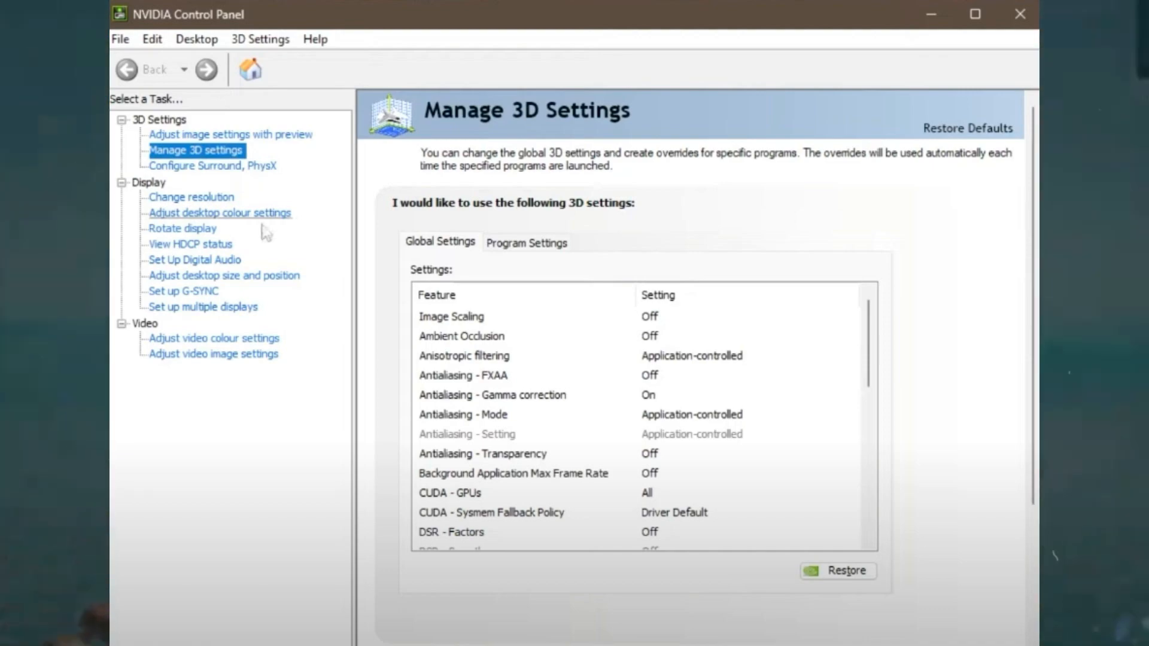
pyautogui.click(834, 425)
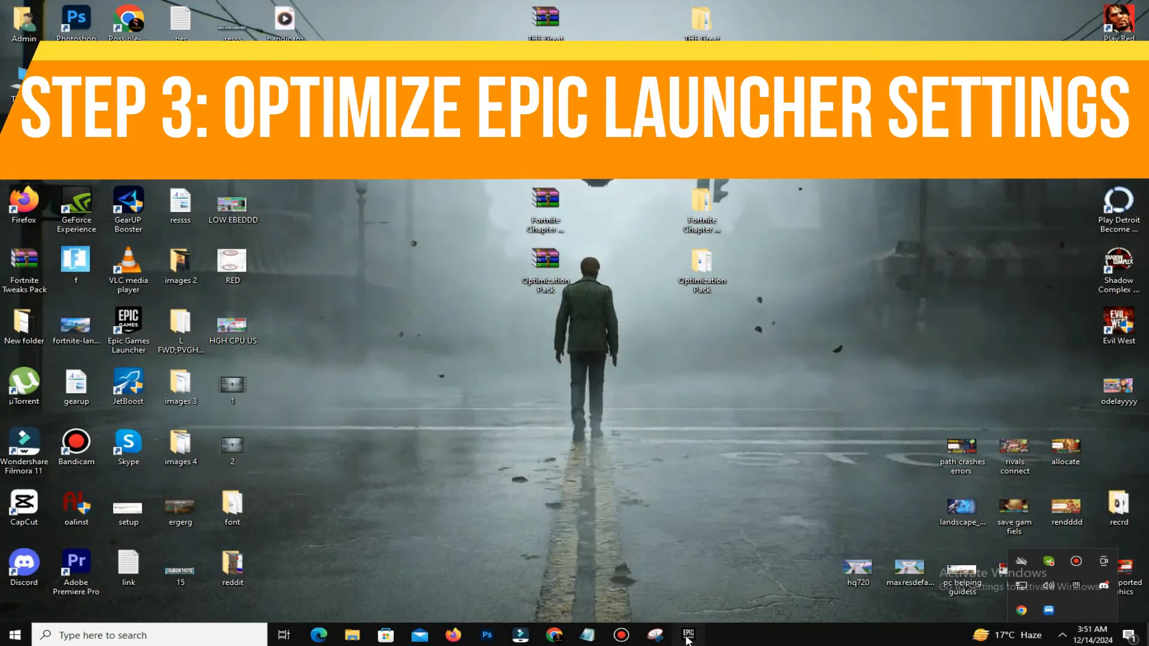
# - Show Fortnite's Installation Options with only Core and Battle Royale ticked, reviewing the languages list
pyautogui.click(687, 634)
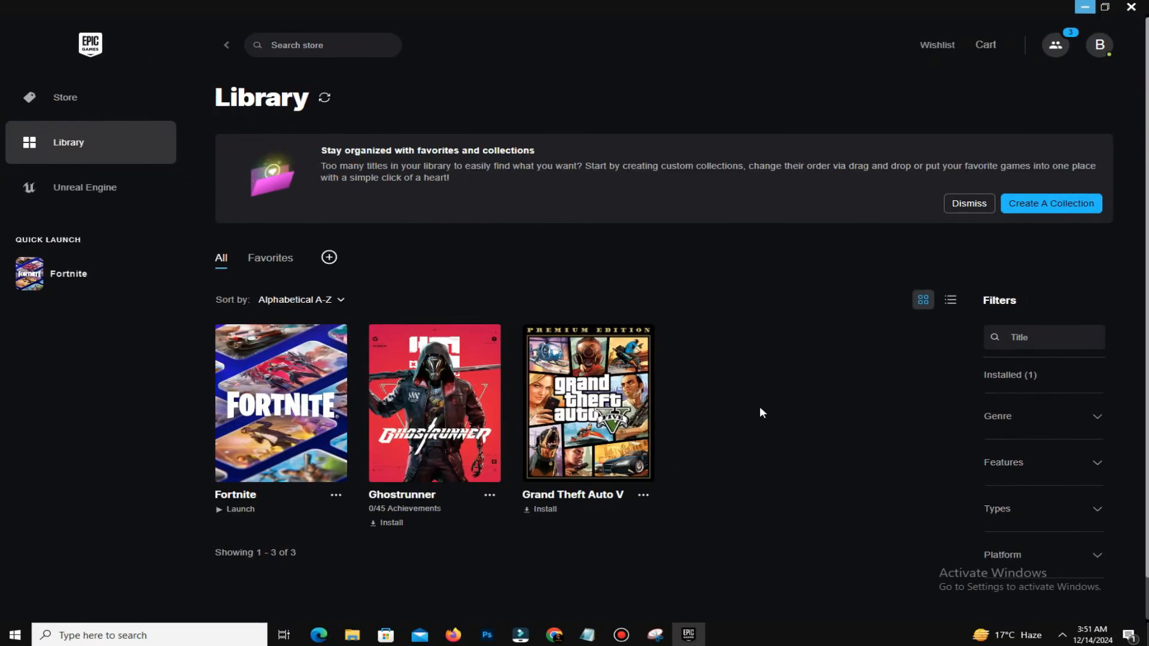
pyautogui.moveTo(161, 286)
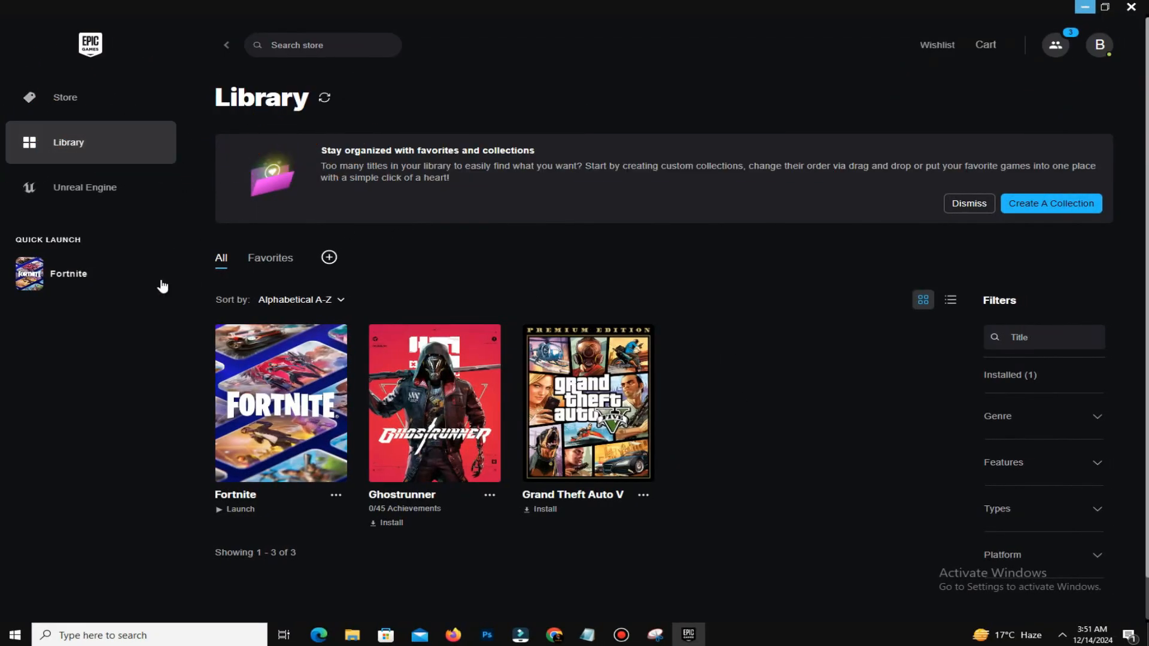
pyautogui.moveTo(87, 151)
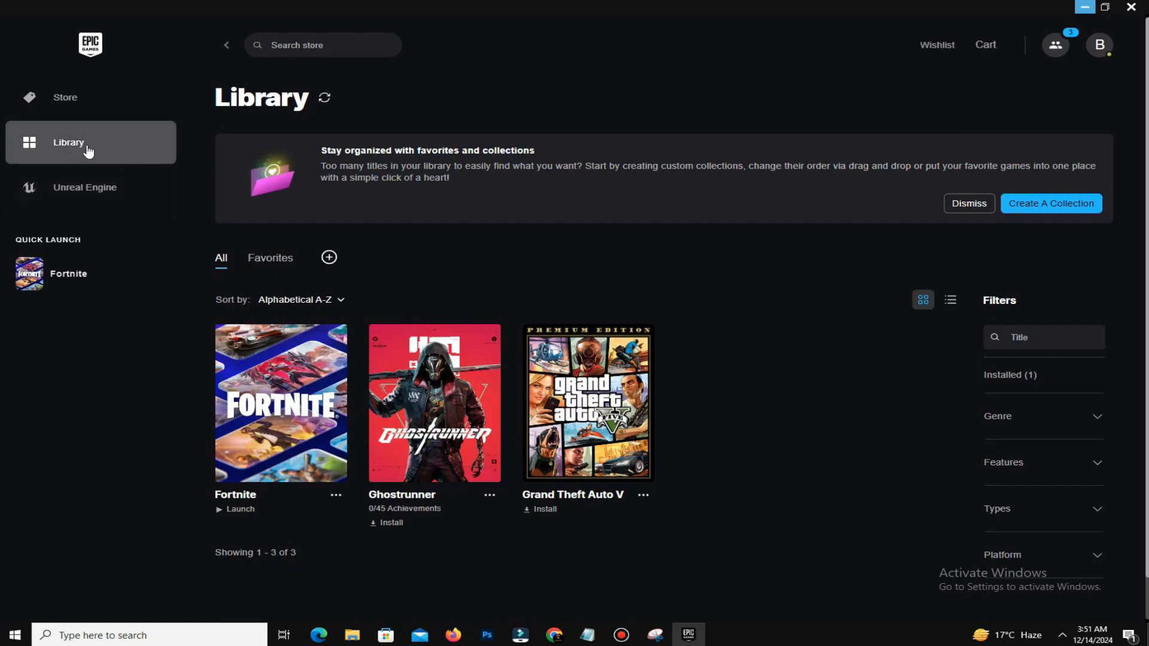
pyautogui.click(336, 495)
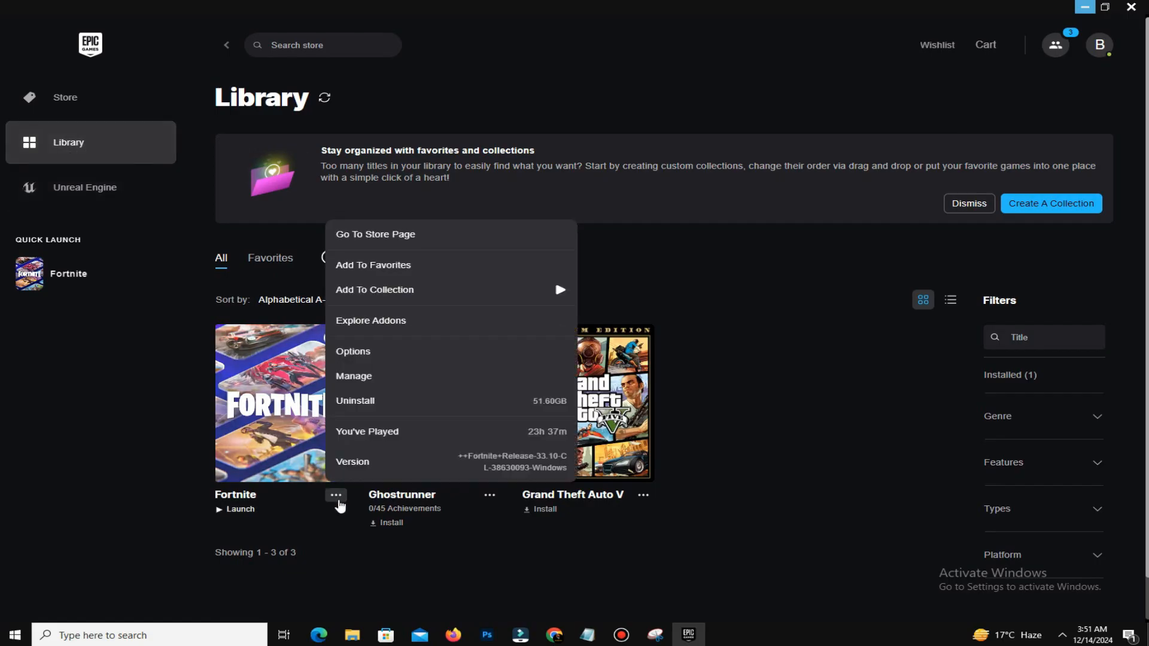
pyautogui.moveTo(351, 351)
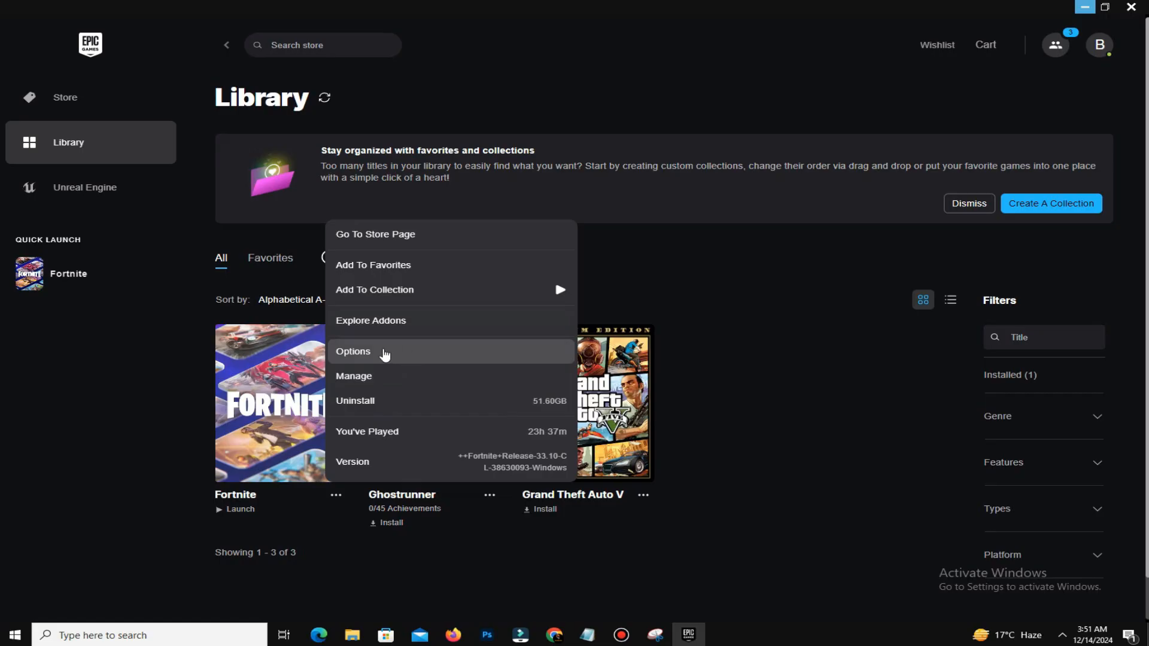
pyautogui.click(352, 351)
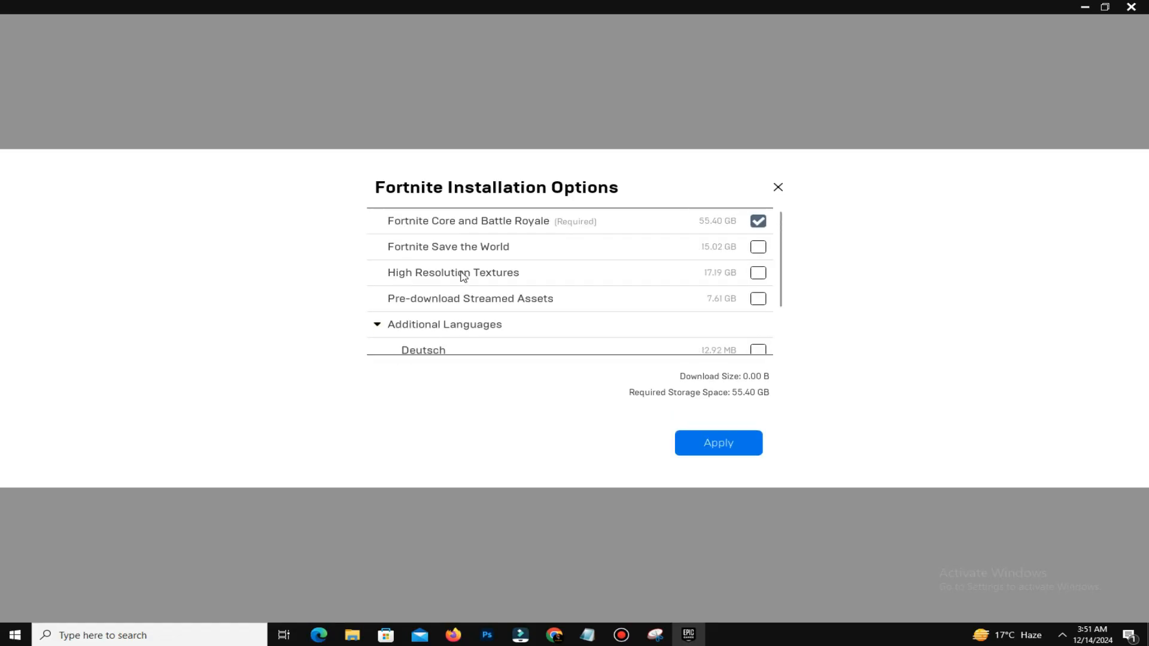
pyautogui.scroll(-3)
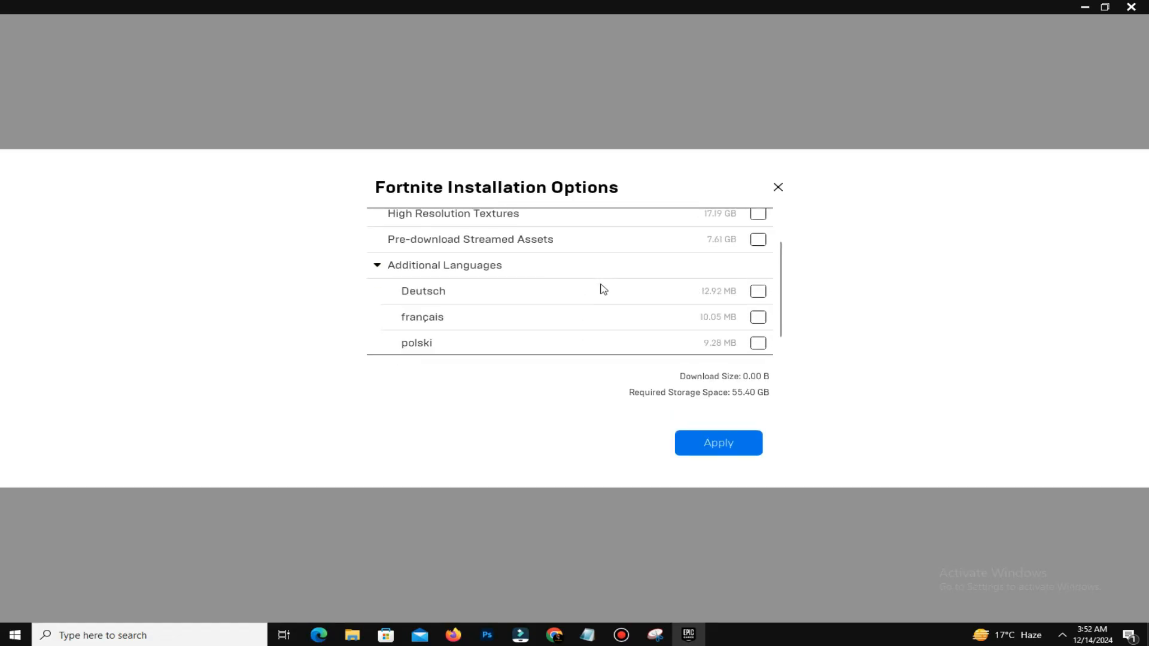
pyautogui.scroll(3)
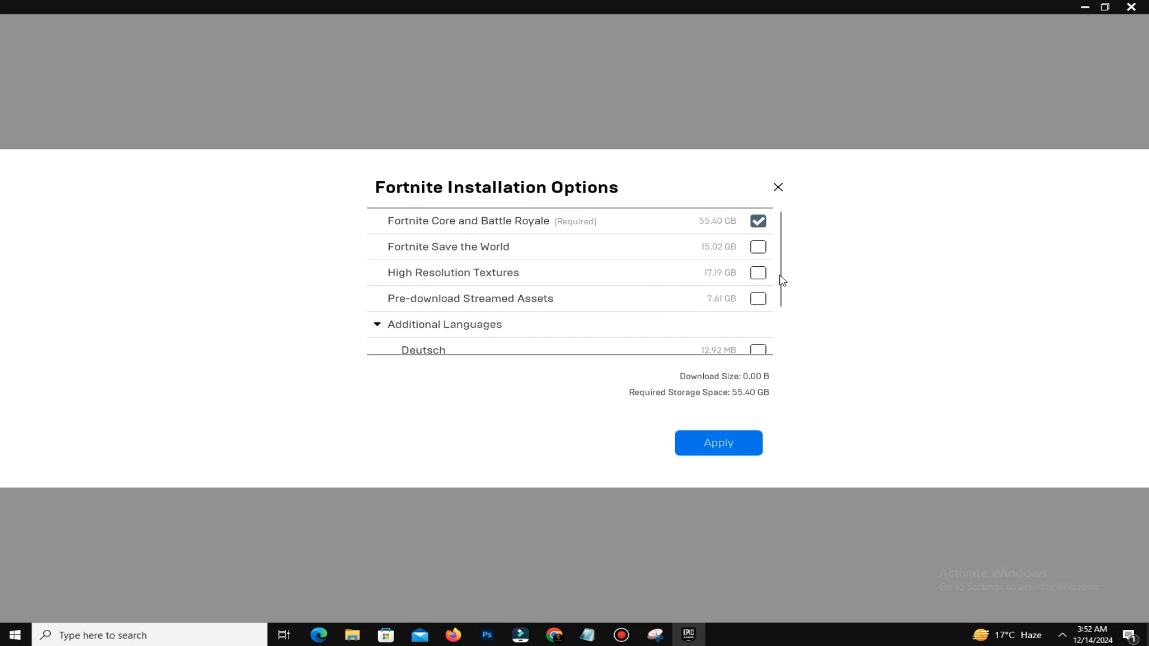
pyautogui.moveTo(722, 289)
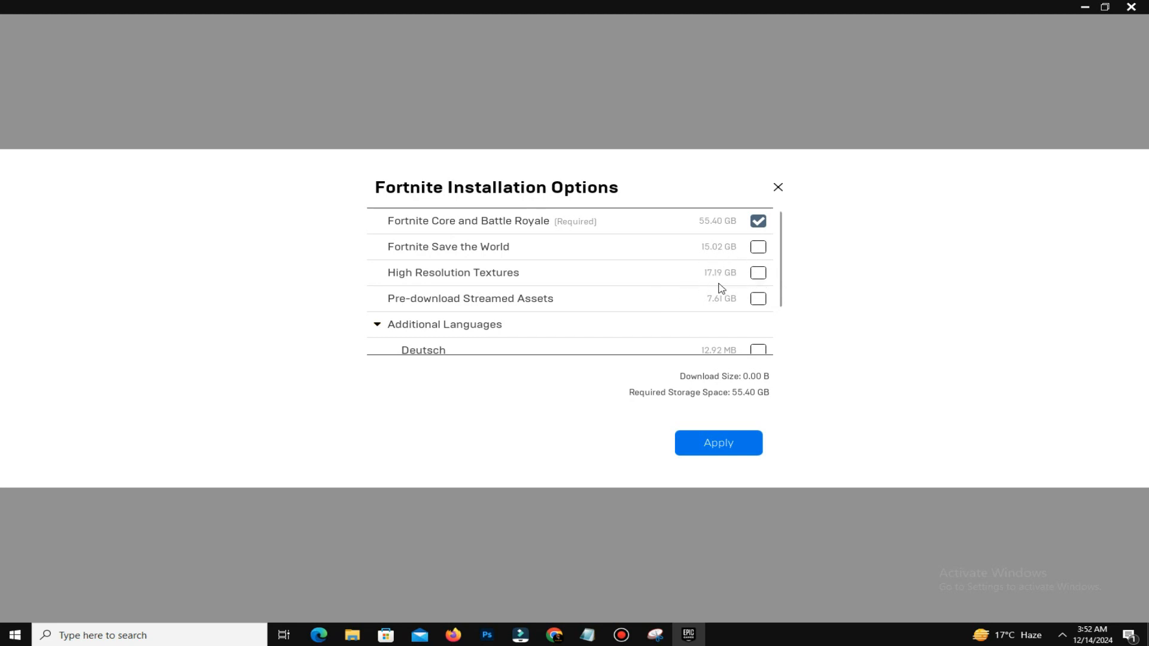
pyautogui.moveTo(726, 287)
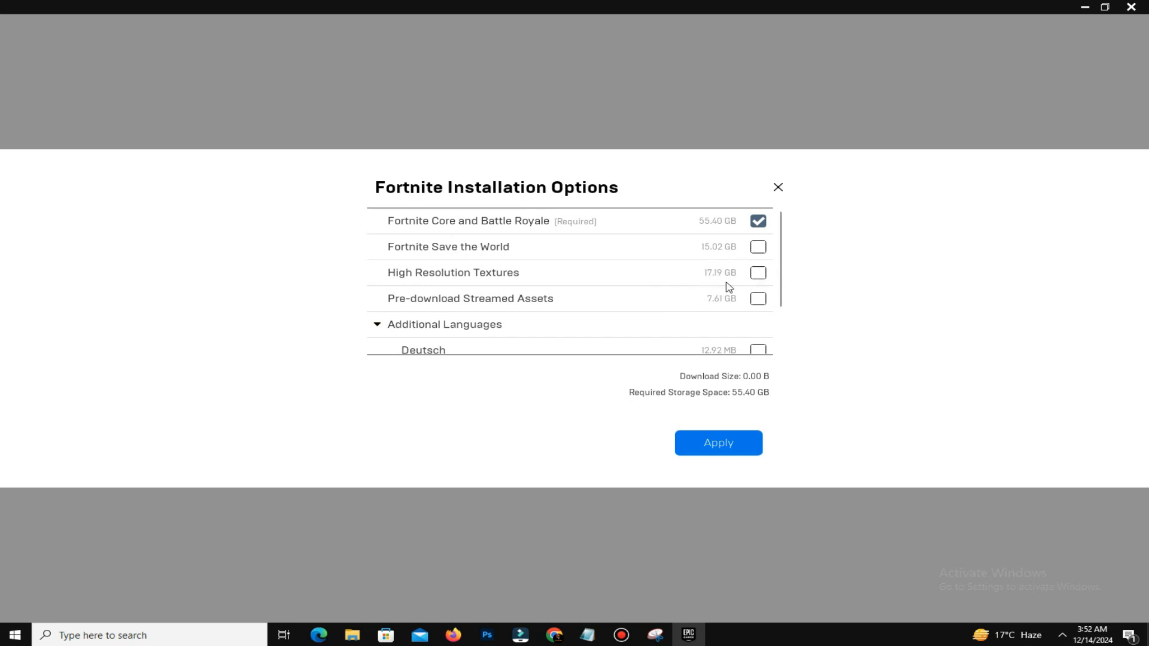
pyautogui.scroll(-3)
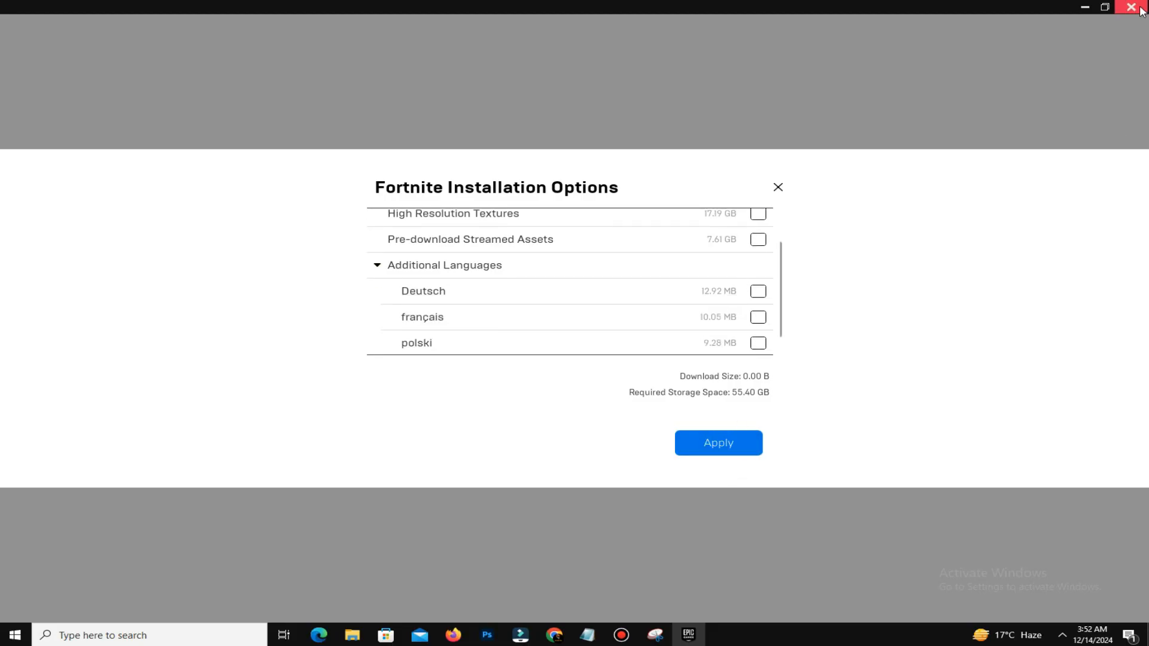
pyautogui.moveTo(782, 187)
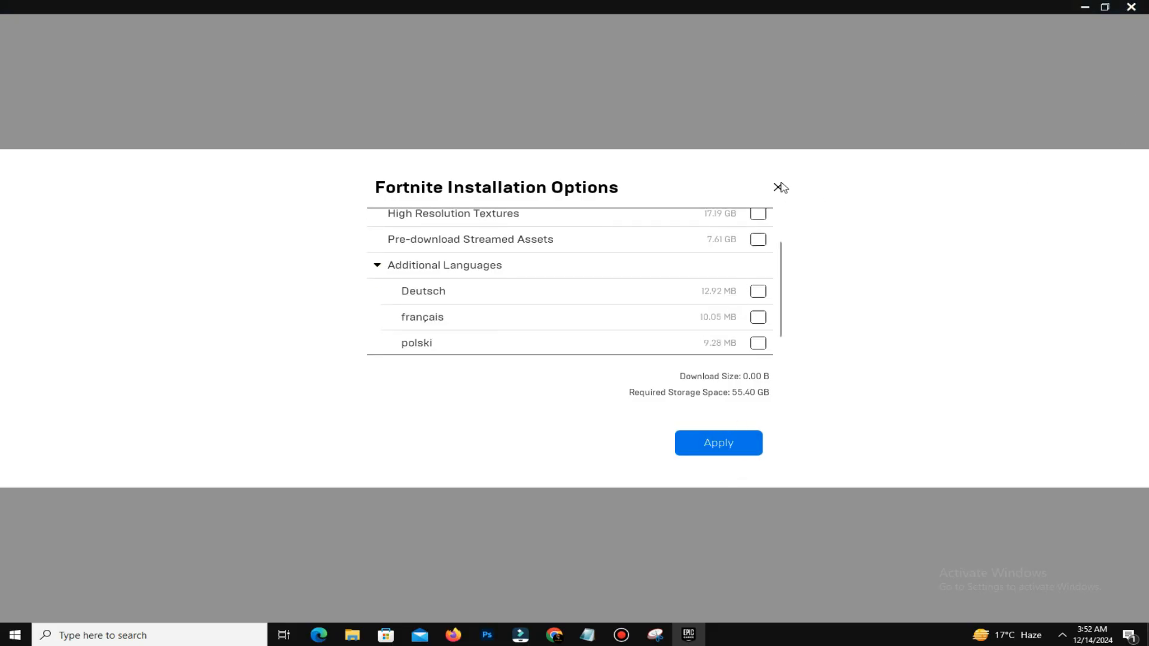
# - Leave the installation dialog and expand the Fortnite entry under Manage Games in launcher Settings
pyautogui.click(778, 187)
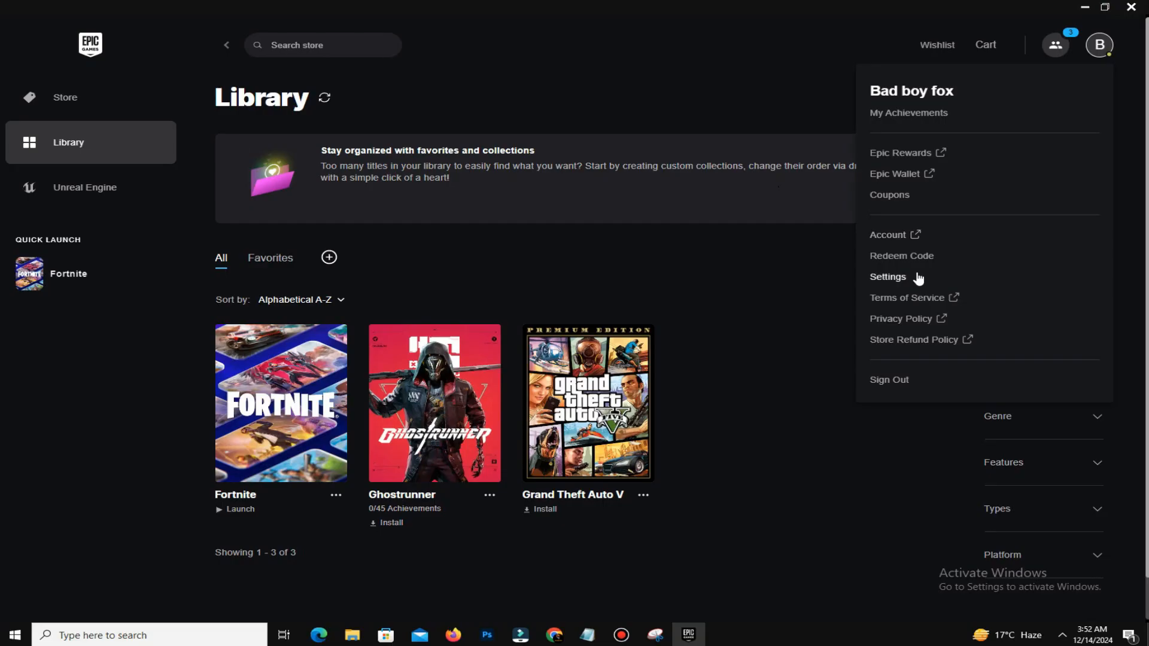
pyautogui.click(887, 277)
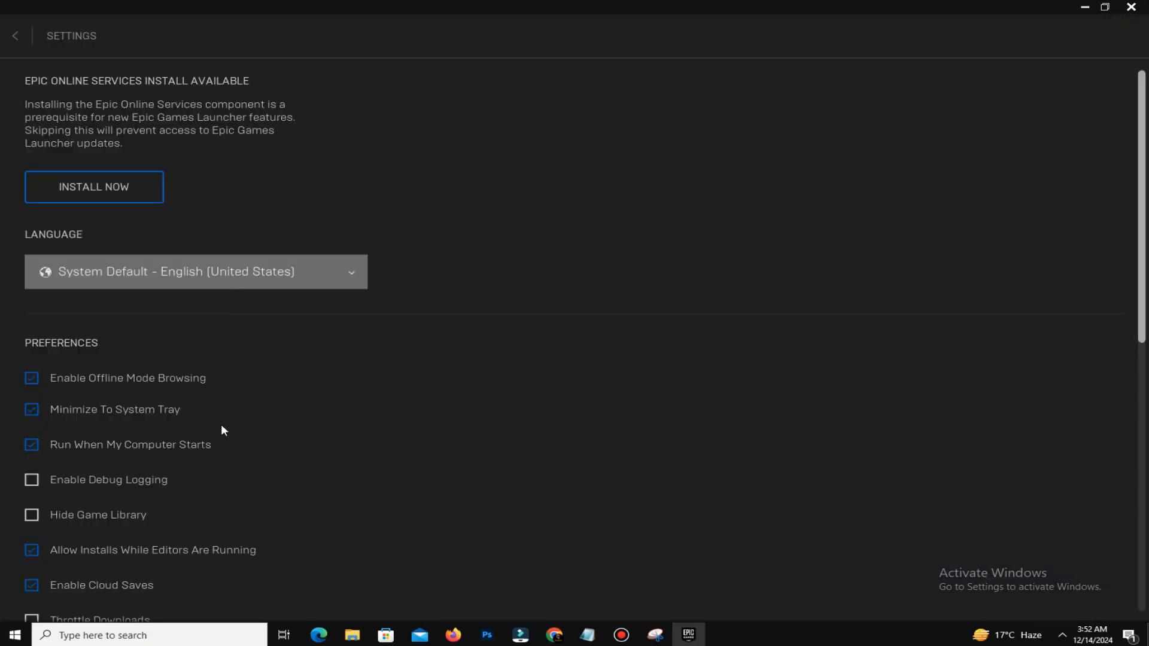
pyautogui.scroll(-3)
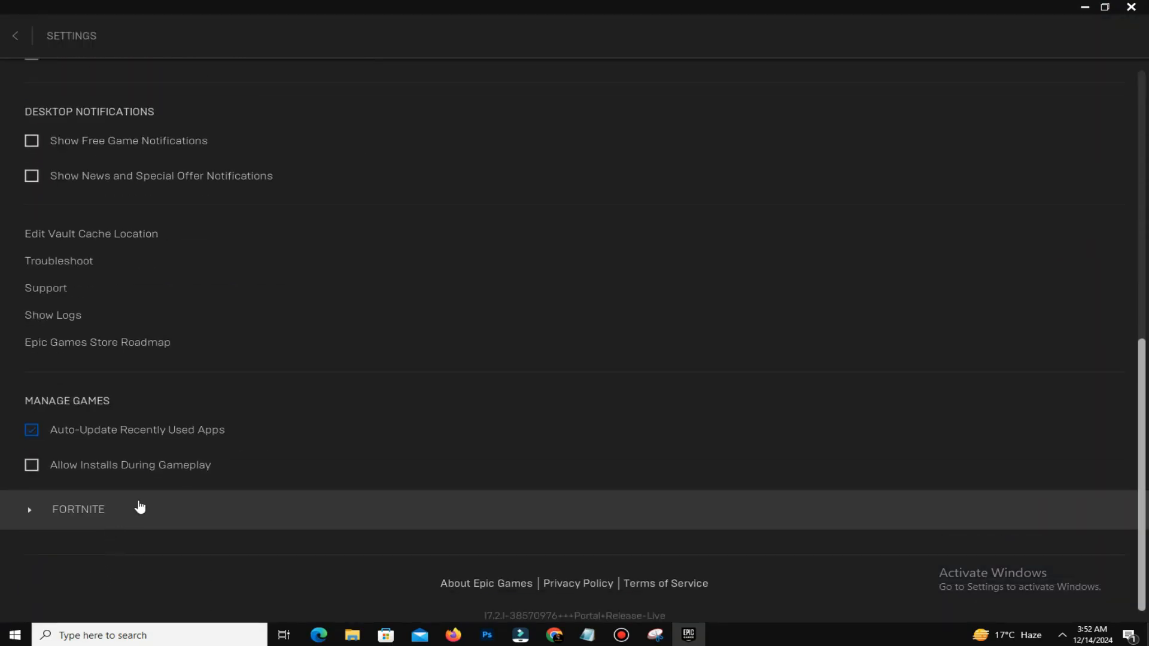
pyautogui.click(28, 510)
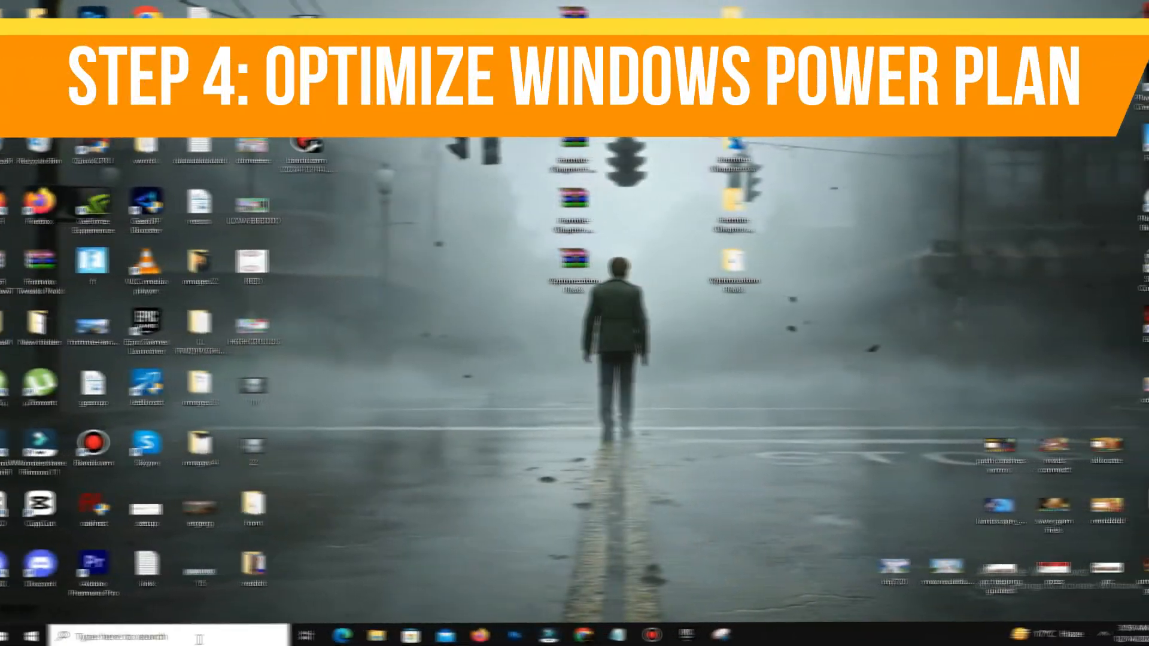
# - Find Edit power plan via a 'powe' search and switch to the High performance plan
pyautogui.write('POWER')
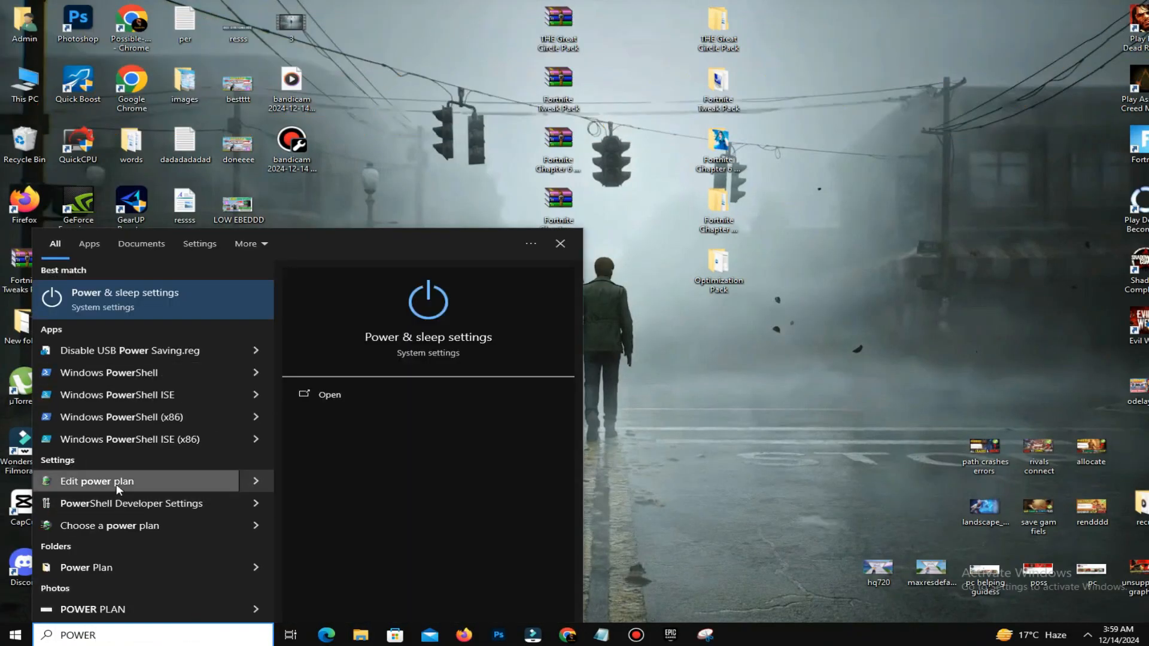
pyautogui.click(97, 482)
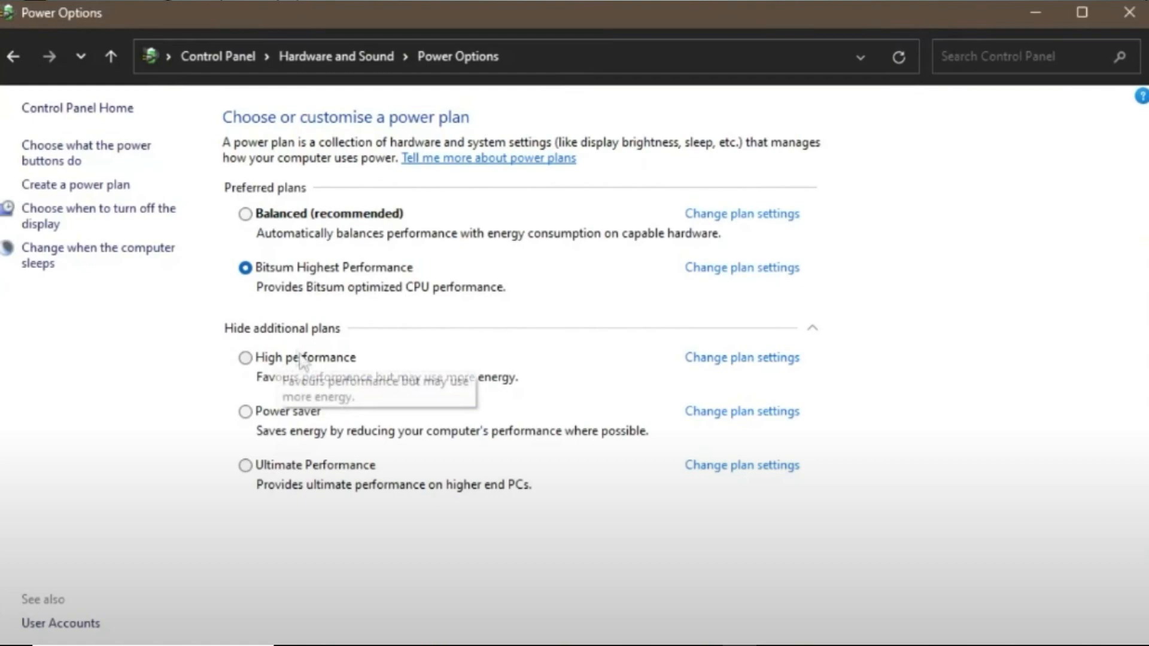
pyautogui.click(742, 357)
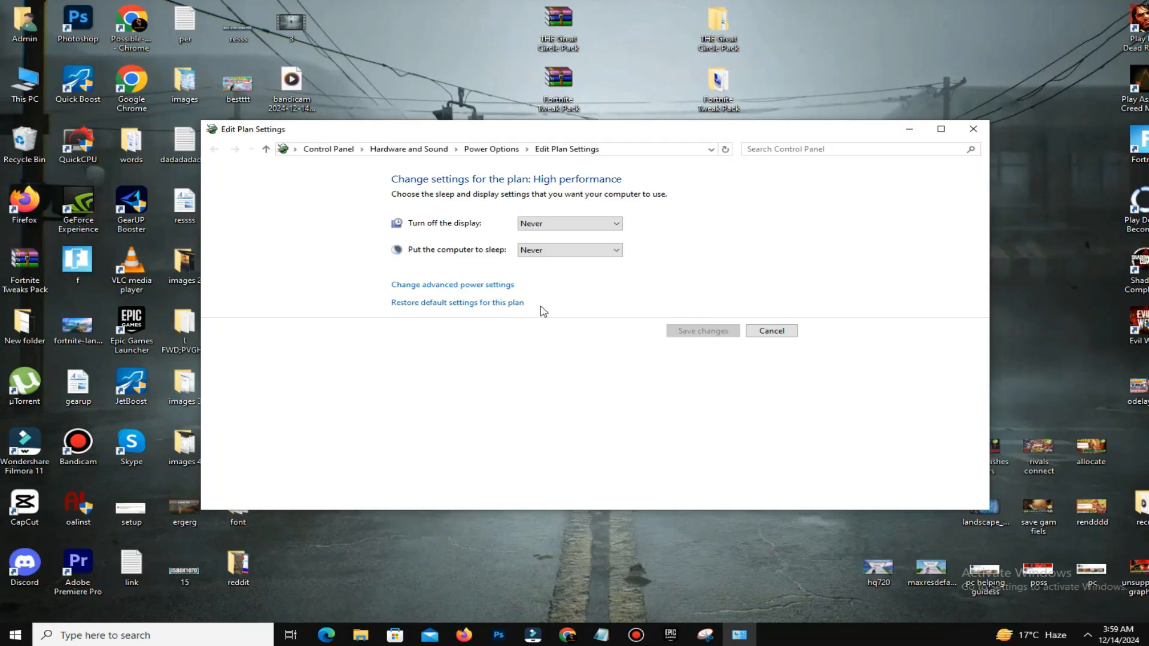
# - In the plan's advanced settings, expand Processor power management to reach minimum and maximum processor state
pyautogui.click(453, 285)
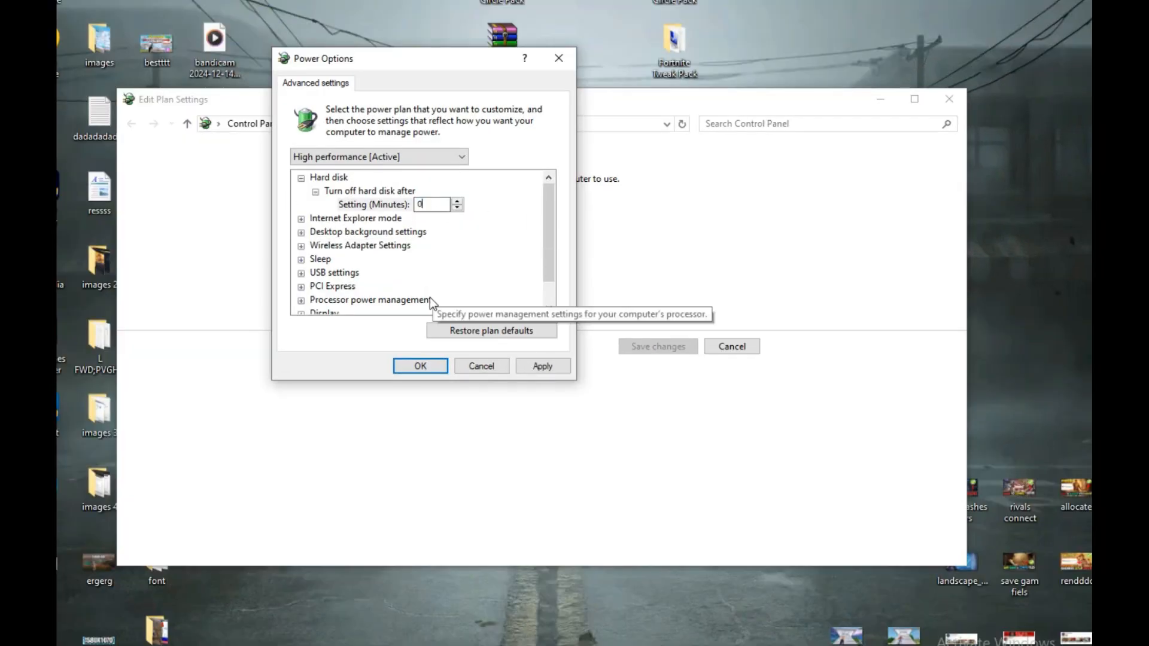
pyautogui.click(302, 300)
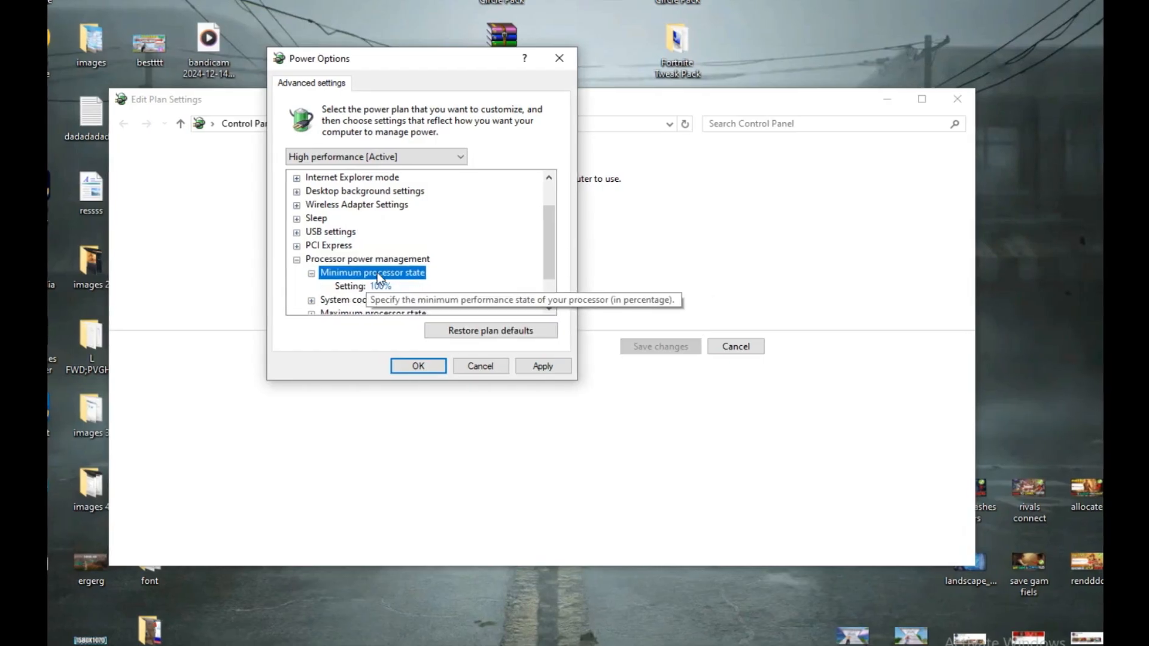
pyautogui.scroll(-3)
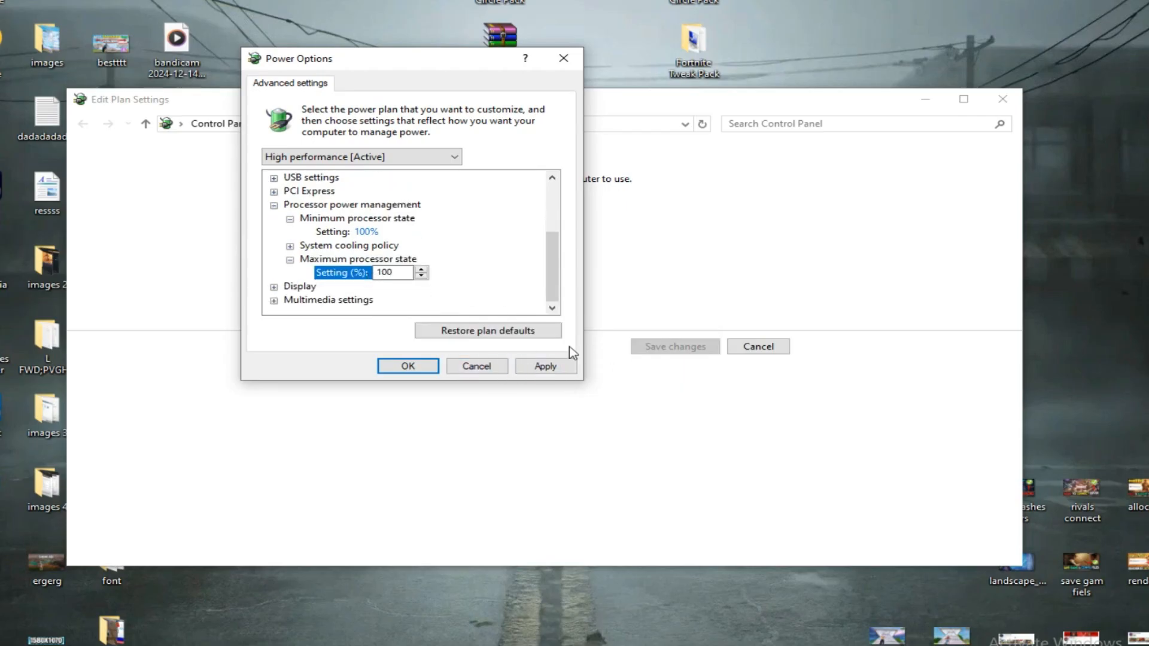
pyautogui.moveTo(560, 397)
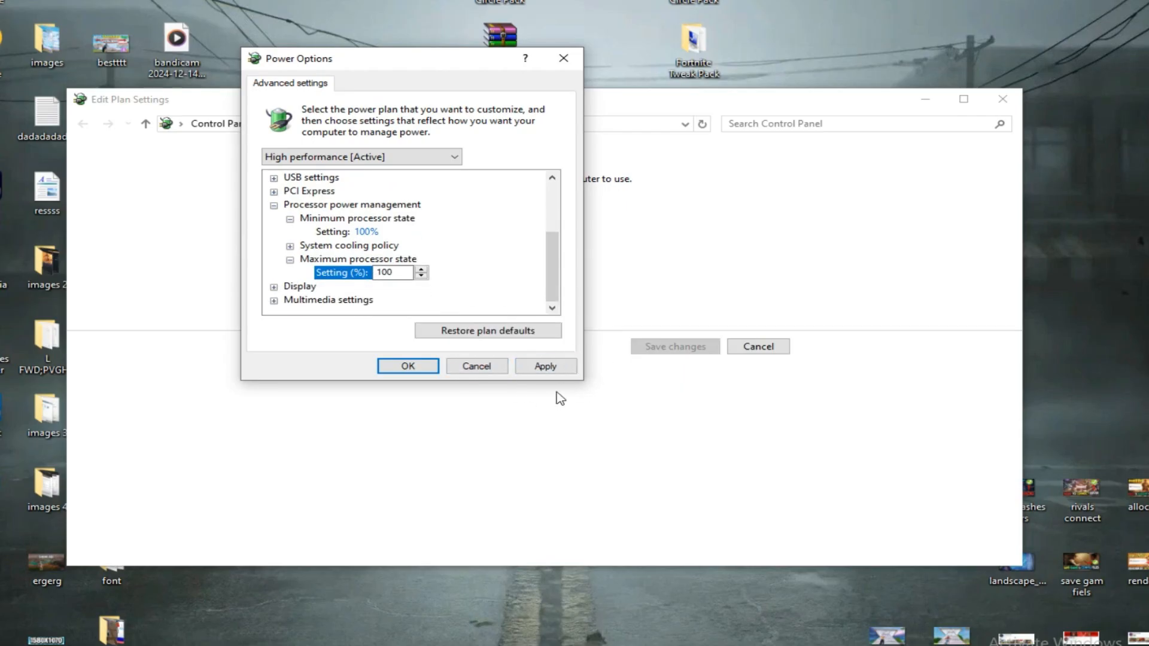
pyautogui.moveTo(468, 278)
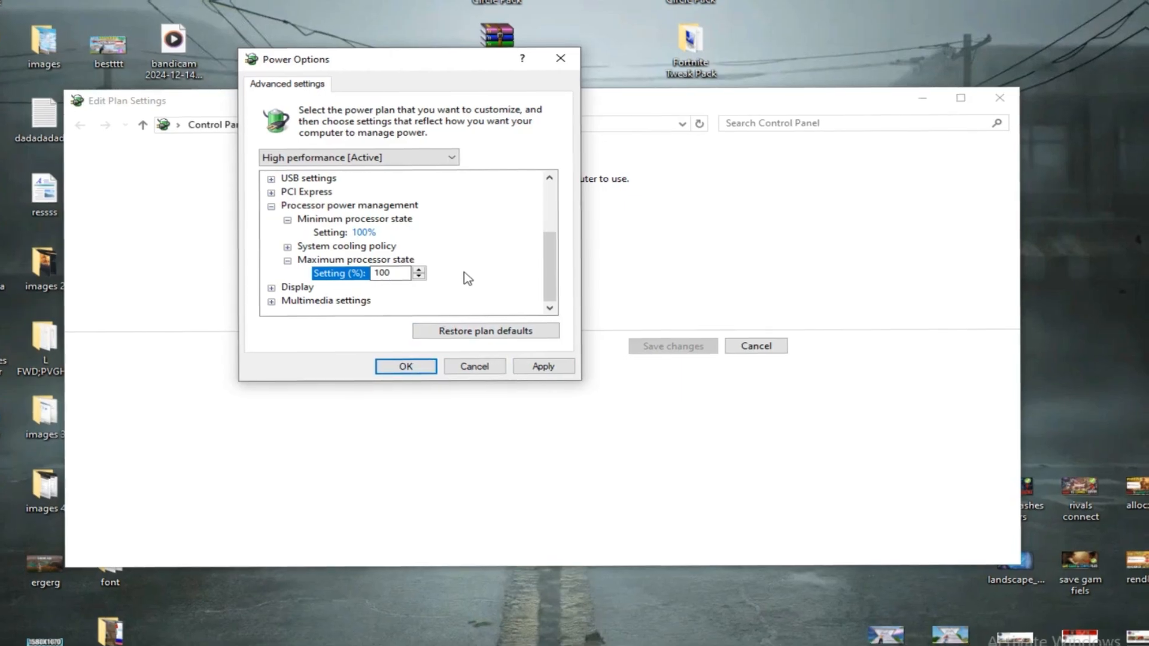